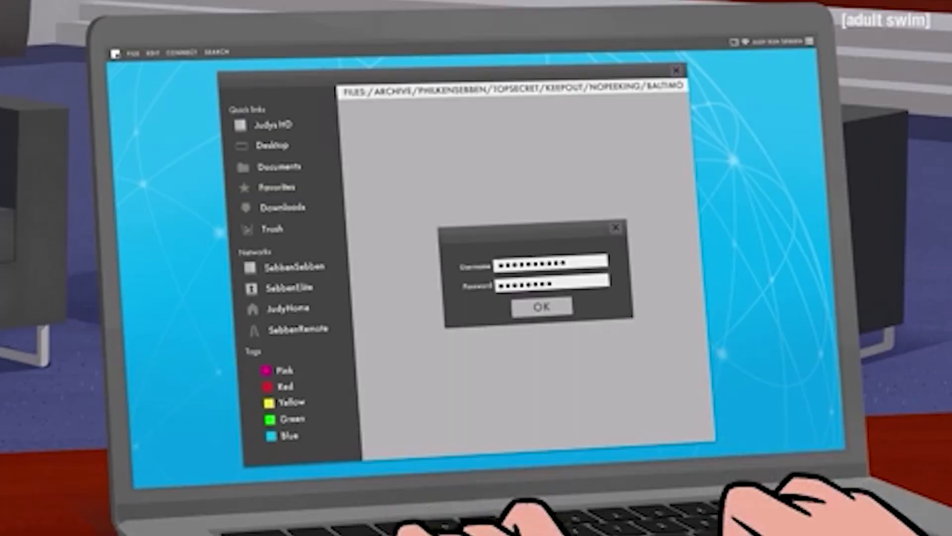
# Let the intro clip play through until app.component.html appears in the editor.
pyautogui.click(540, 306)
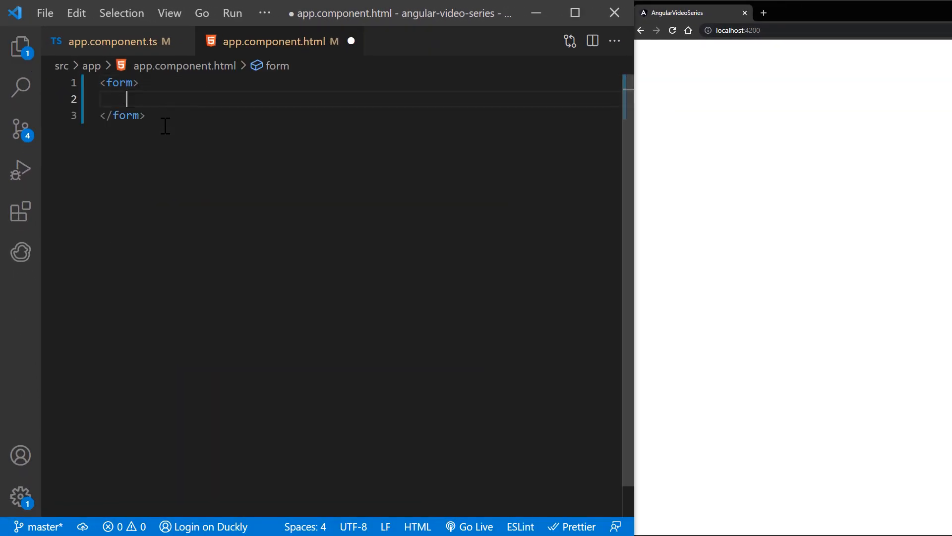
# Add a text input named name to the form with required and minlength="4".
pyautogui.write('<input')
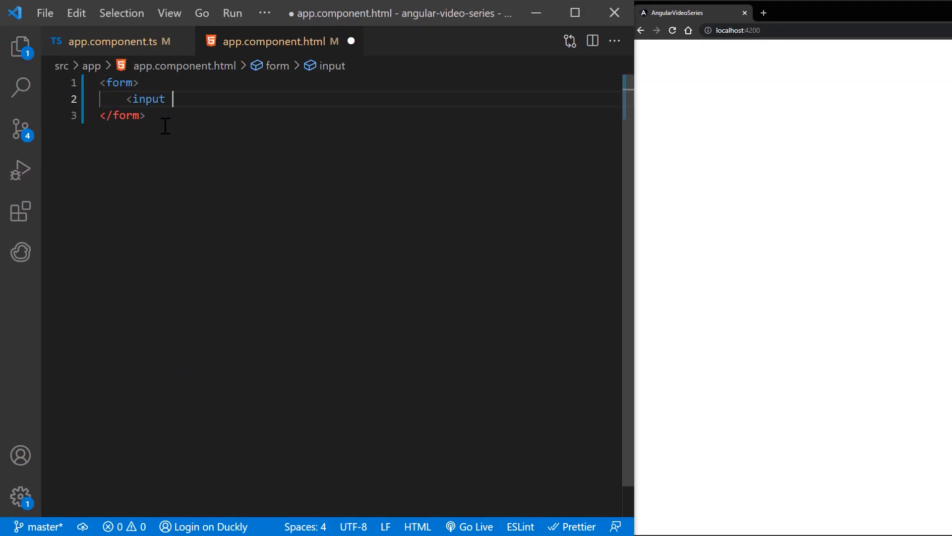
pyautogui.write('type="text"')
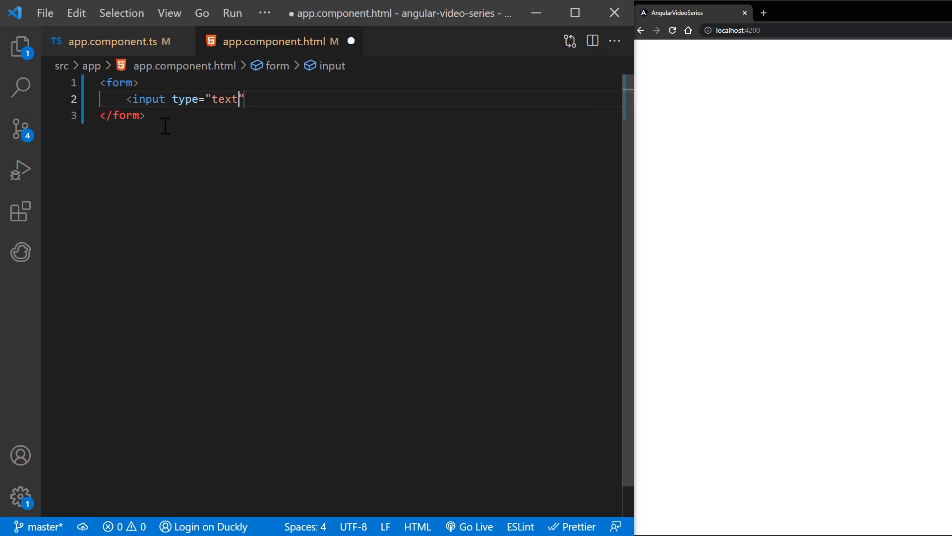
pyautogui.write('name=""')
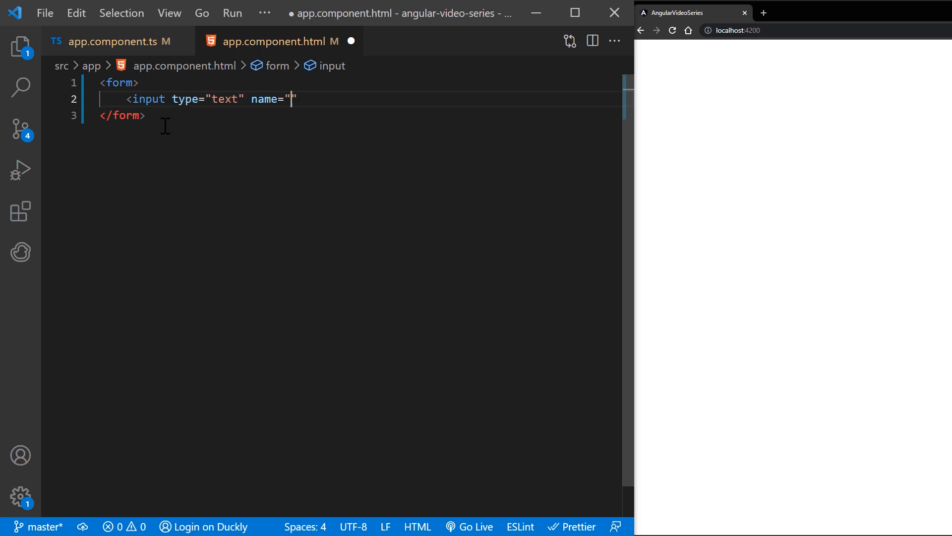
pyautogui.write('name" required')
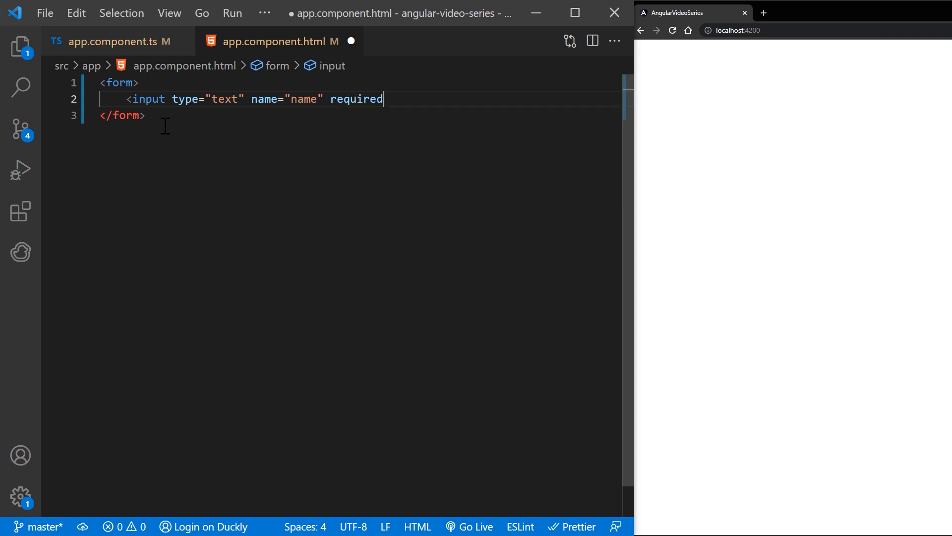
pyautogui.write('minlength=""')
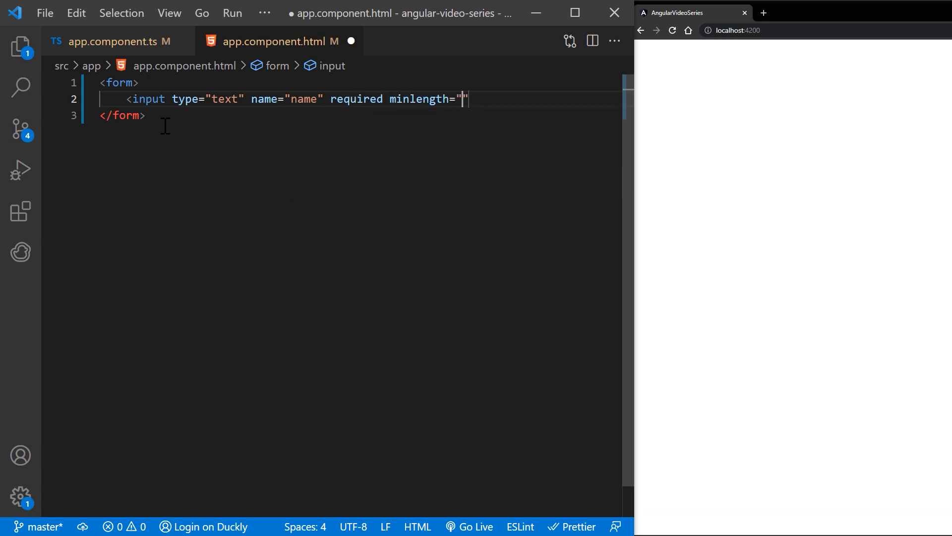
pyautogui.write('4')
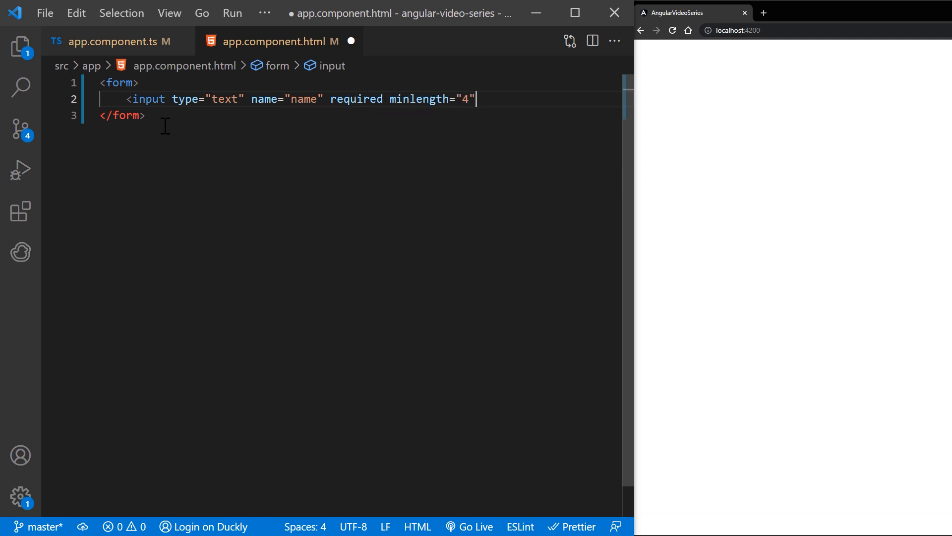
# Bind the input with [(ngModel)]="nameInput" and give it the #name="ngModel" reference.
pyautogui.write('[(n)]')
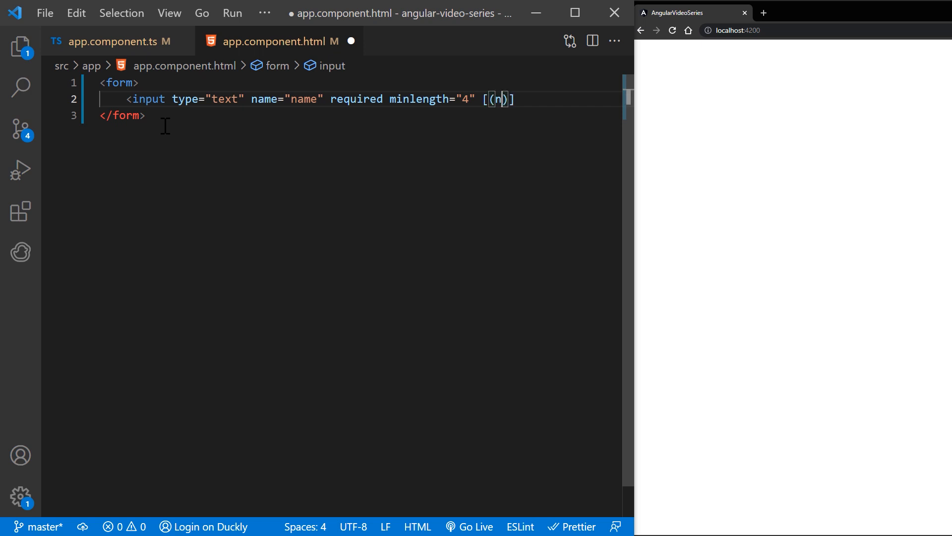
pyautogui.write('gModel')
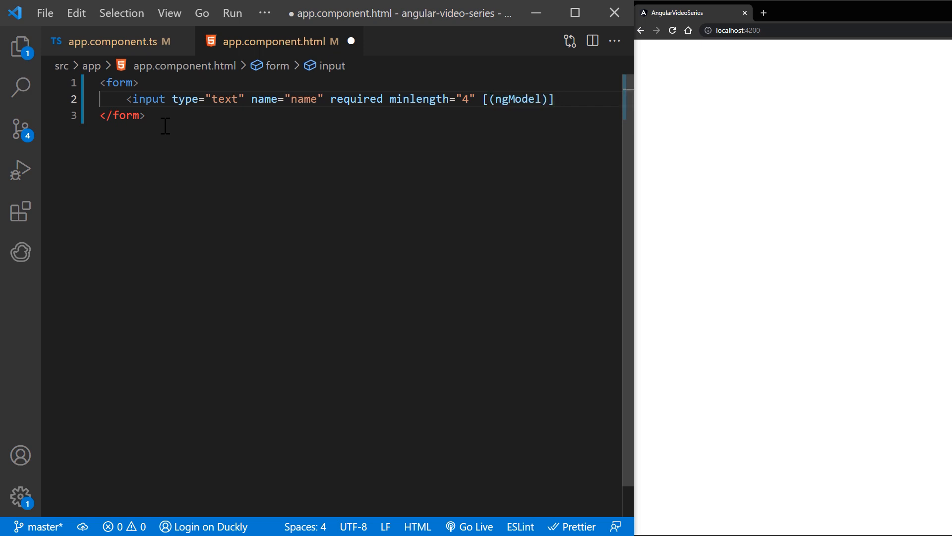
pyautogui.write('="nameInpuy"')
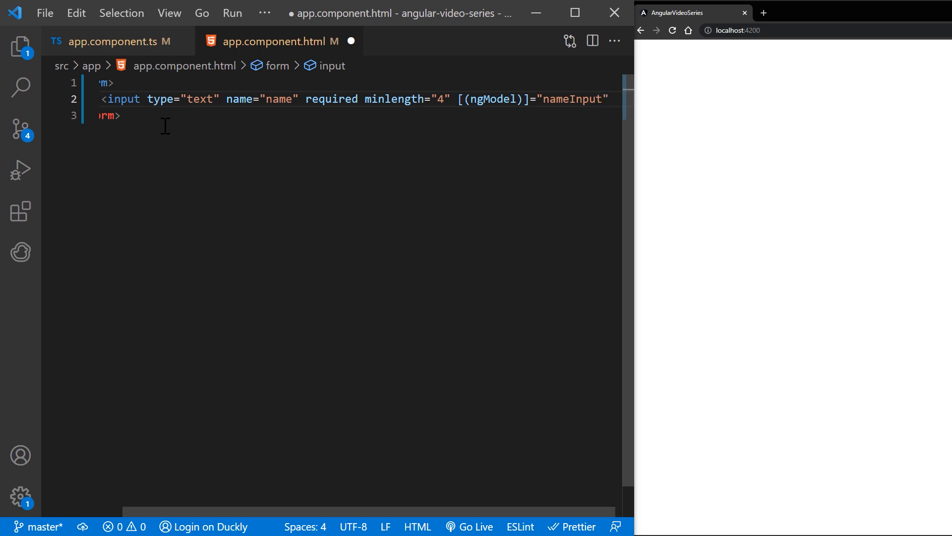
pyautogui.write('#name')
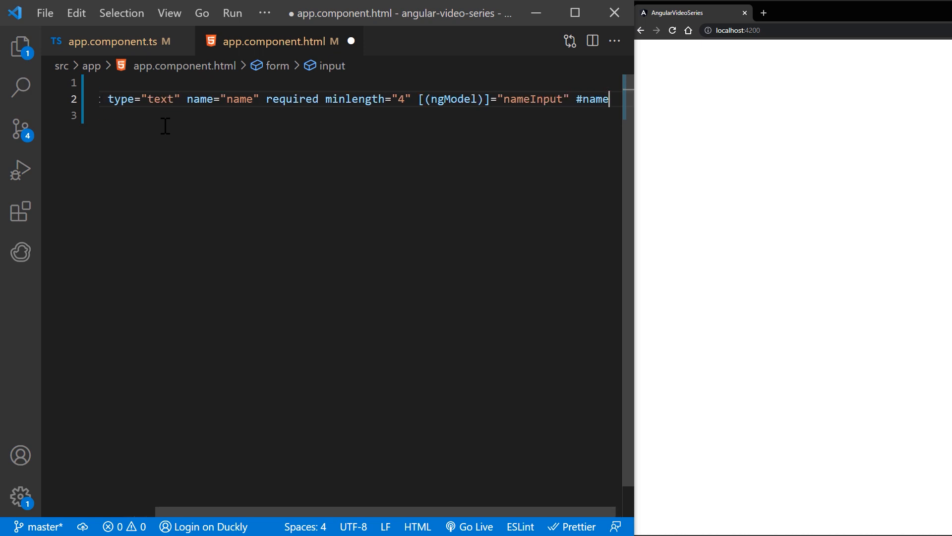
pyautogui.write('="ngModel"')
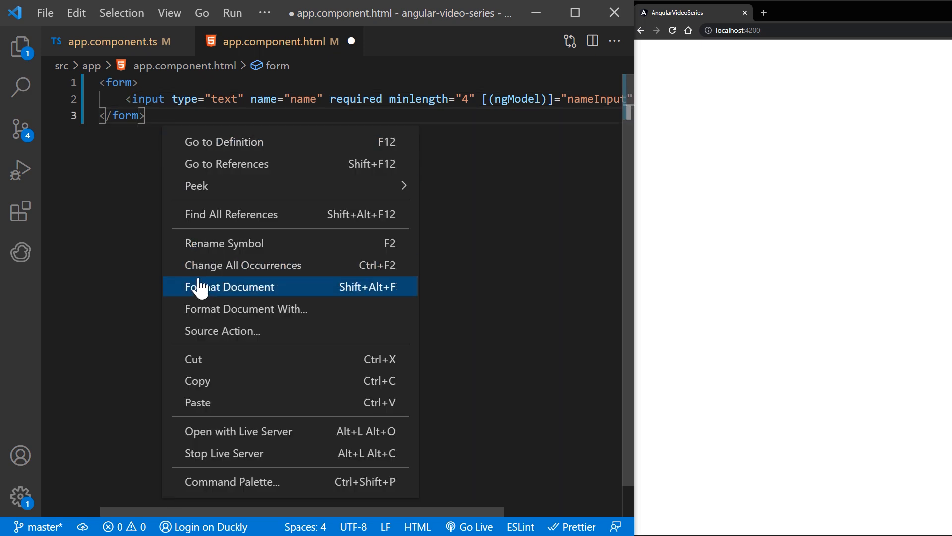
# Format the document and add a div shown via *ngIf when name is invalid and dirty or touched.
pyautogui.click(229, 286)
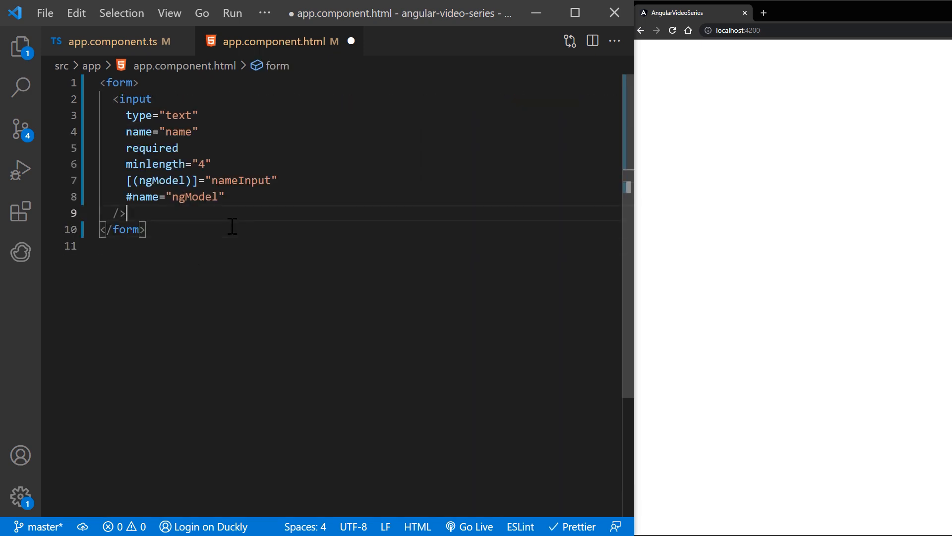
pyautogui.write('<div >')
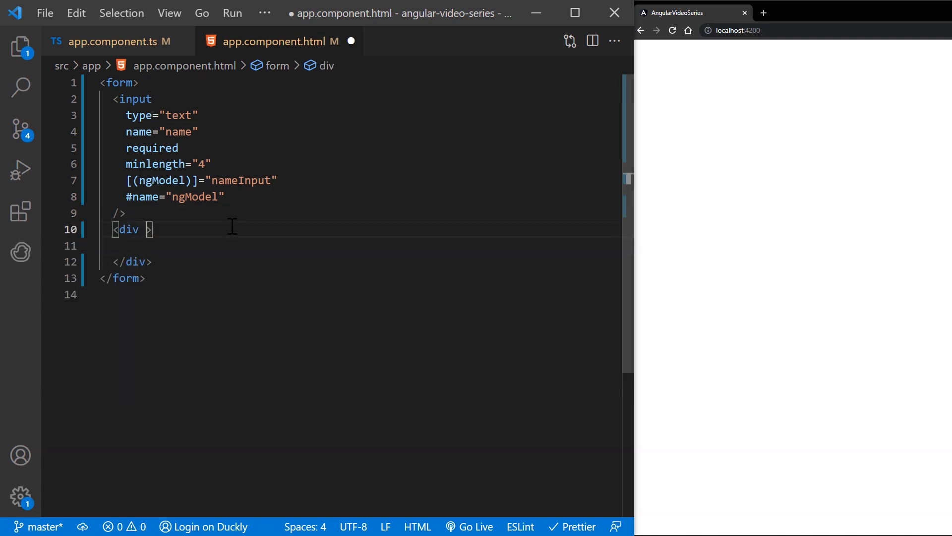
pyautogui.write('*ngIf=""')
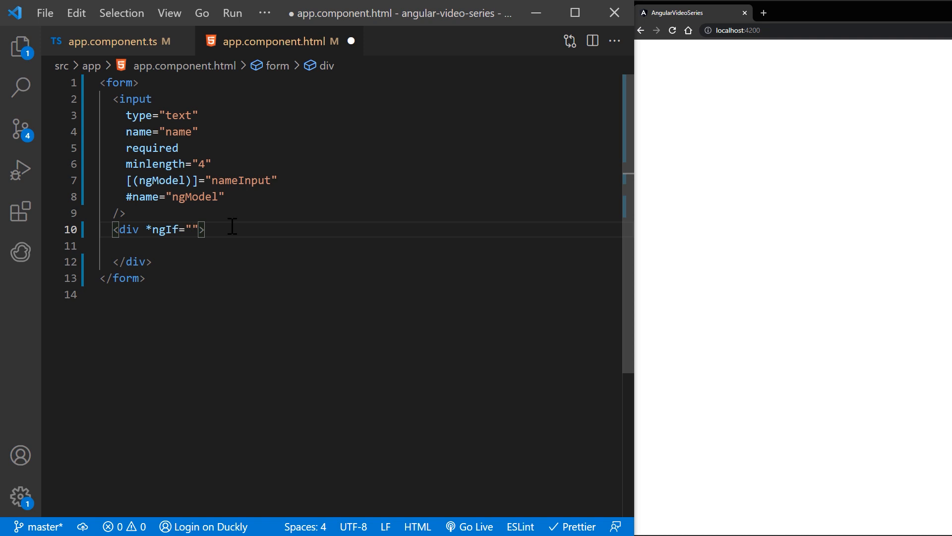
pyautogui.write('name.invalid &&')
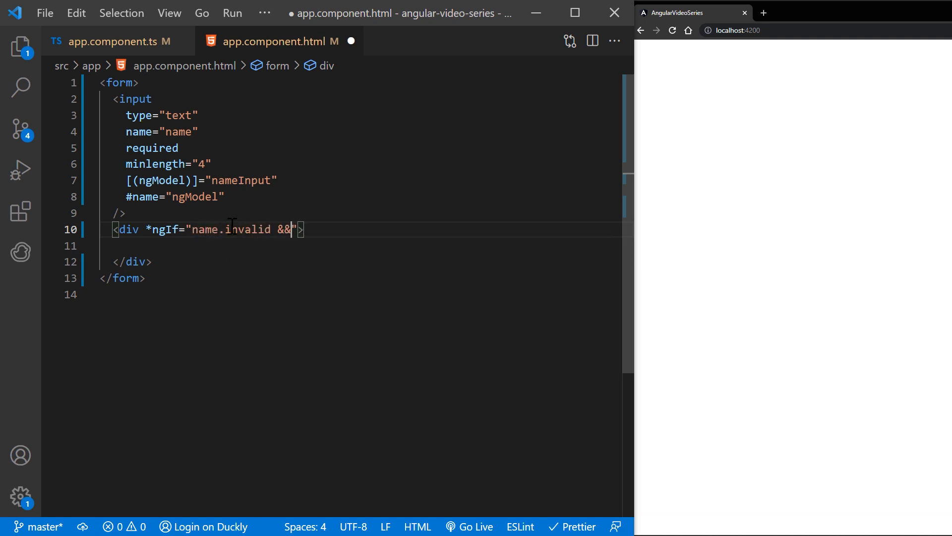
pyautogui.write('(name.d')
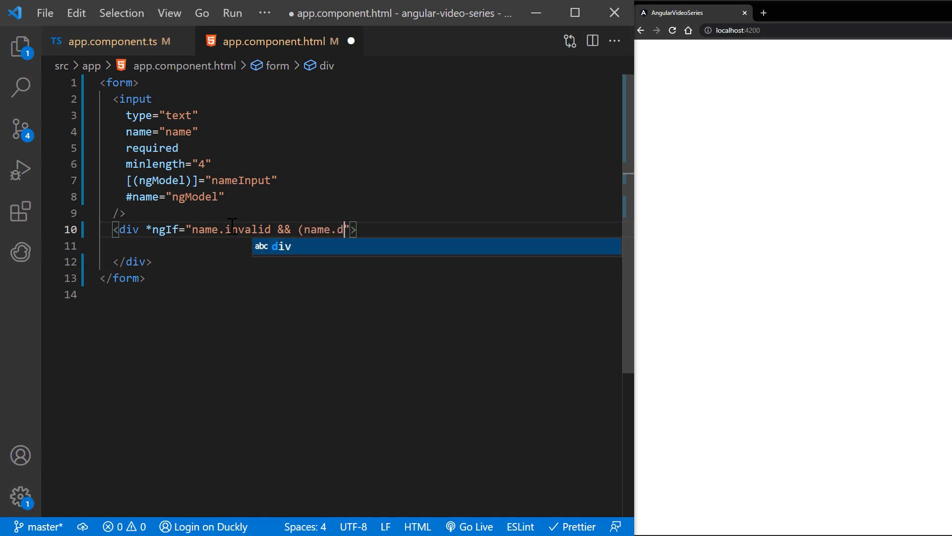
pyautogui.write('irty ||')
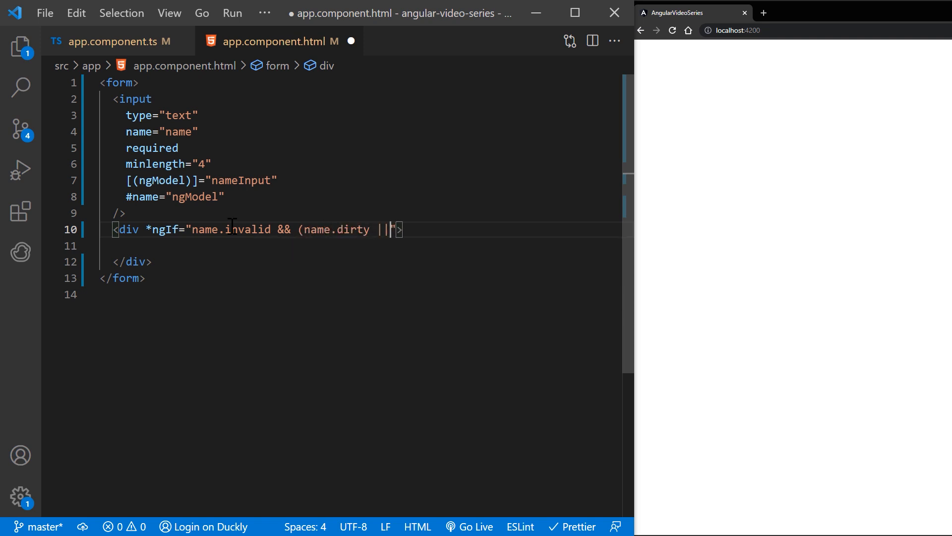
pyautogui.write('name.touched')
pyautogui.click(353, 246)
pyautogui.write('<div></div>')
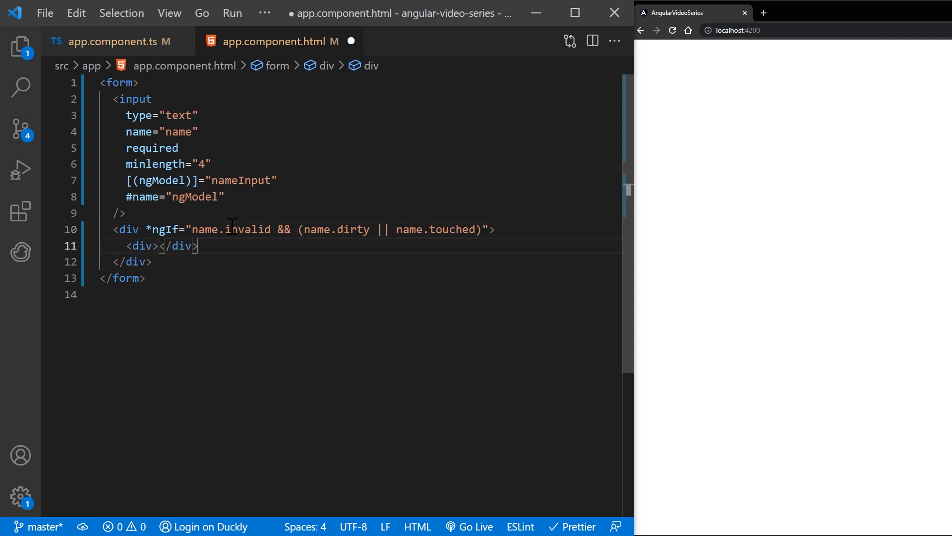
# Inside it add 'Name is required.' for errors?.required and a 4-characters message for errors?.minlength.
pyautogui.write('*ngIf="name.errors?.">')
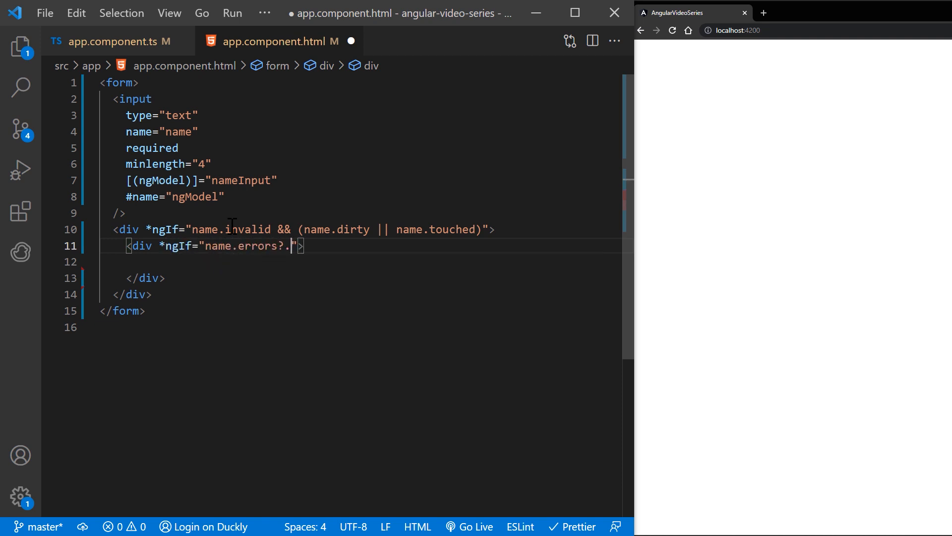
pyautogui.write('required')
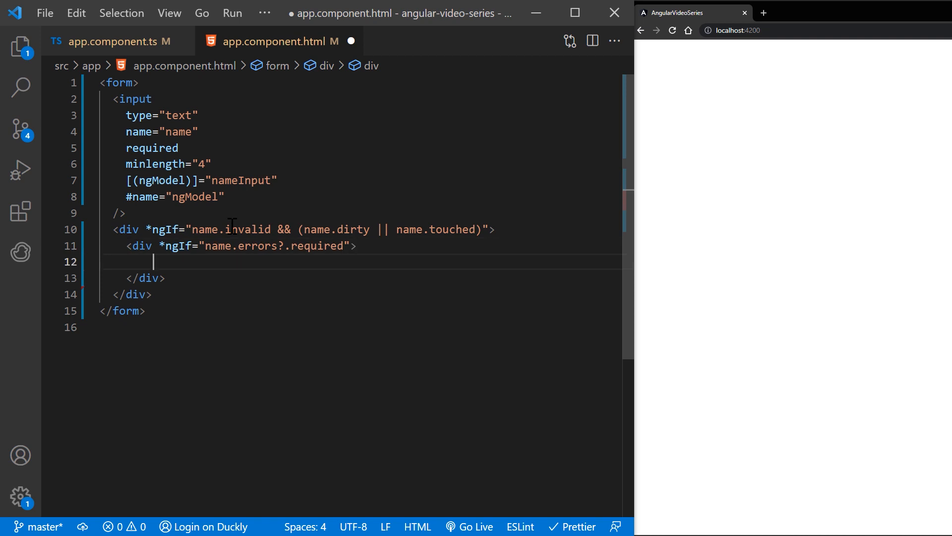
pyautogui.write('Name is required.')
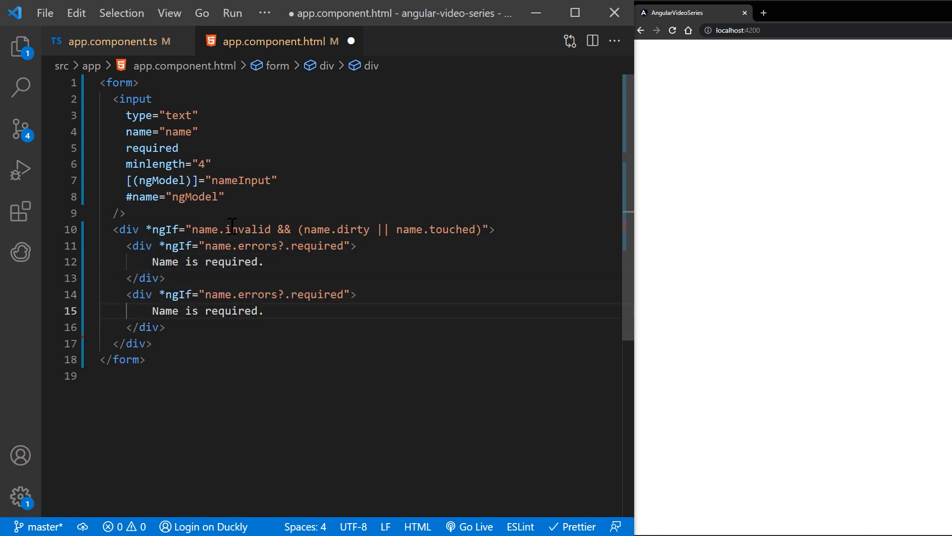
pyautogui.write('Name must be at least 4')
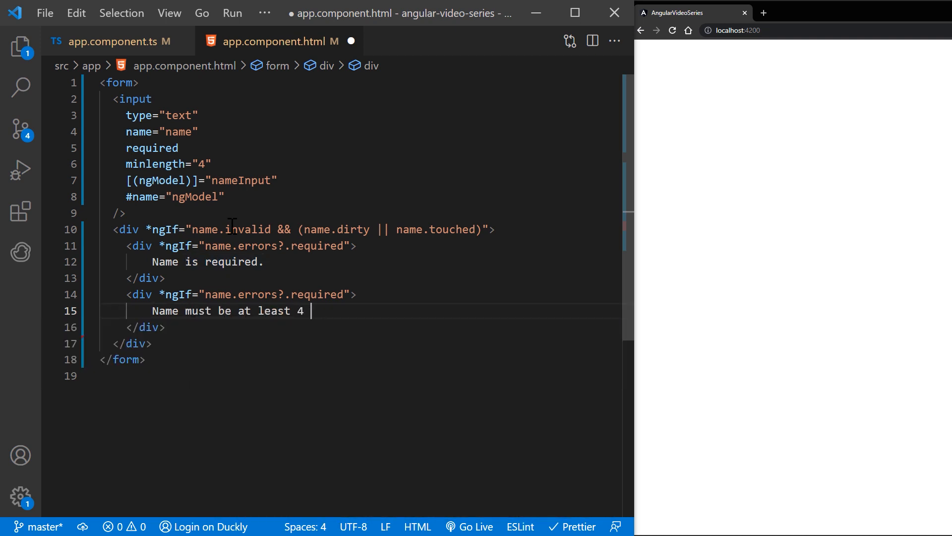
pyautogui.write('characters l')
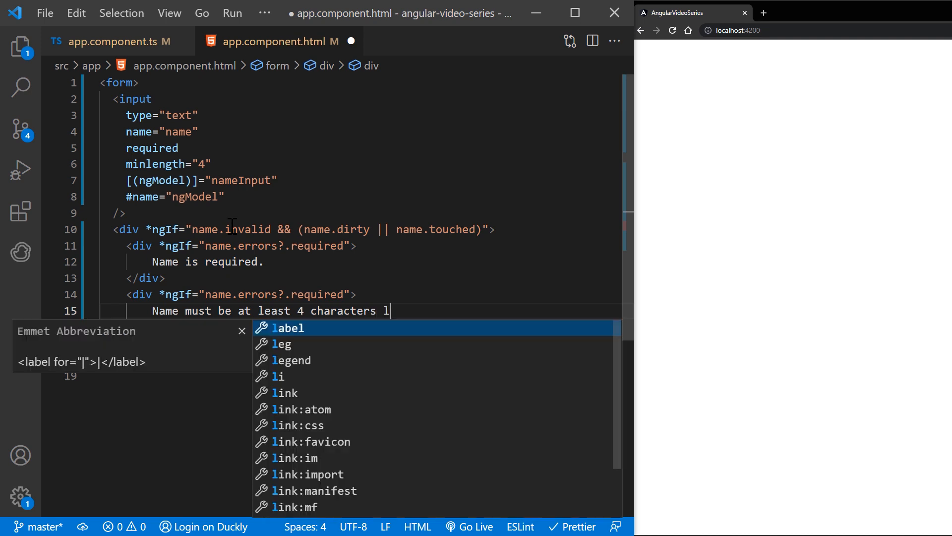
pyautogui.write('min')
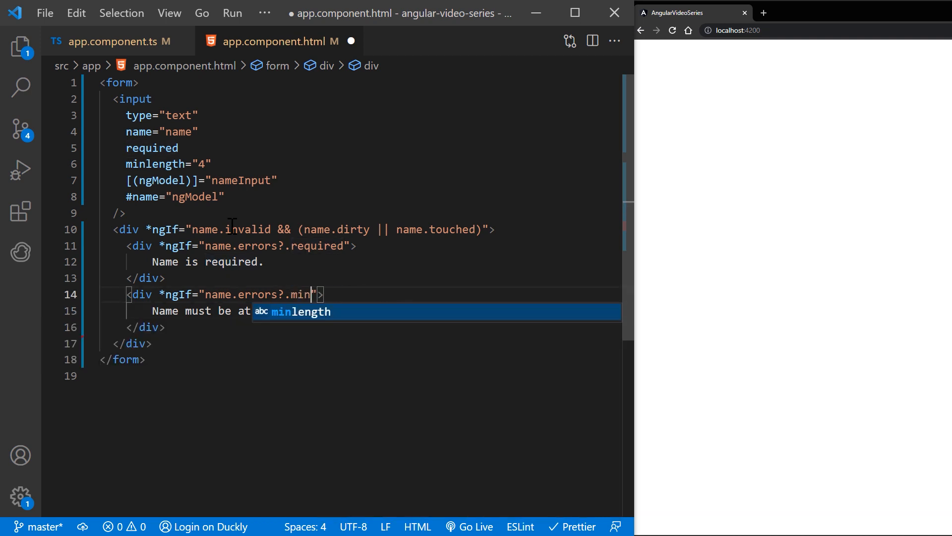
pyautogui.press('Tab')
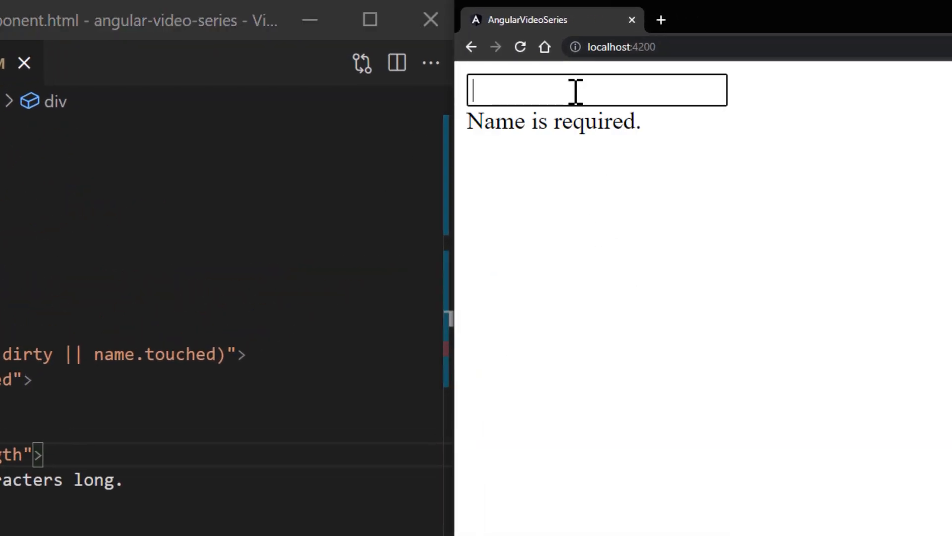
# Enter Bob in the browser's name field to see the 4-character minimum warning.
pyautogui.write('Bob')
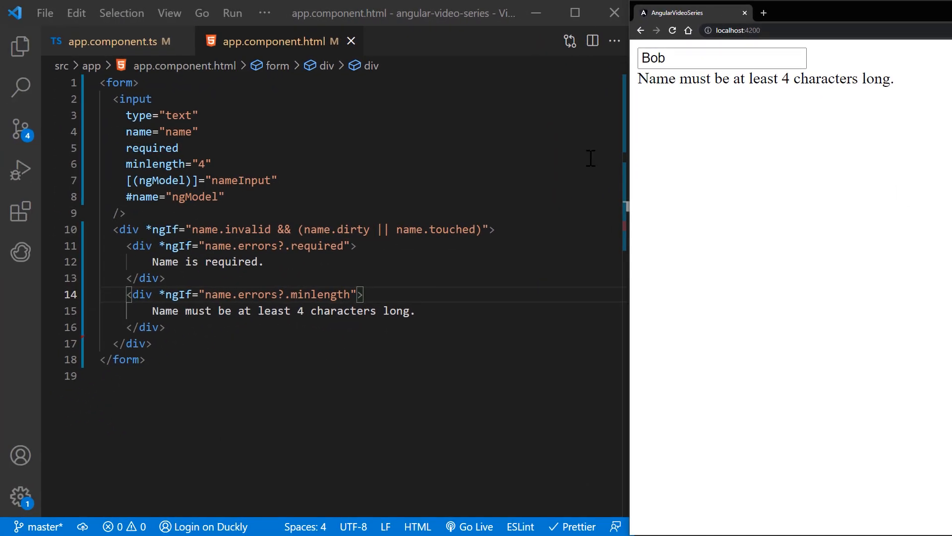
pyautogui.click(114, 42)
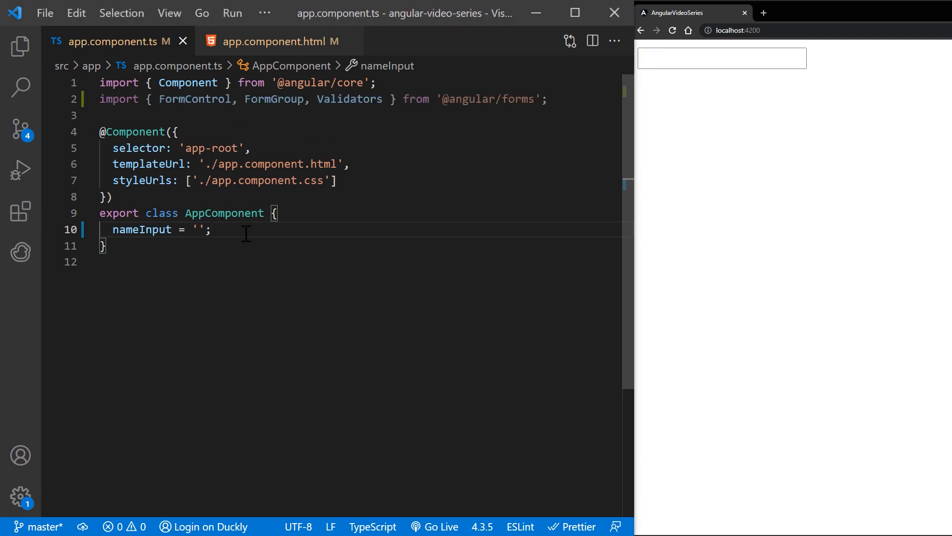
# Declare validationForm = new FormGroup({ name: ... }) in the component class.
pyautogui.press('Enter')
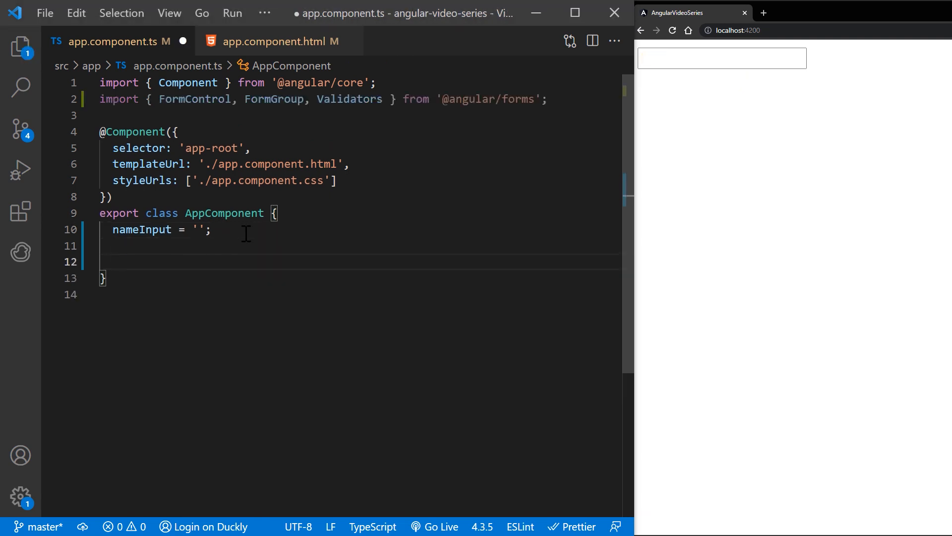
pyautogui.write('validation')
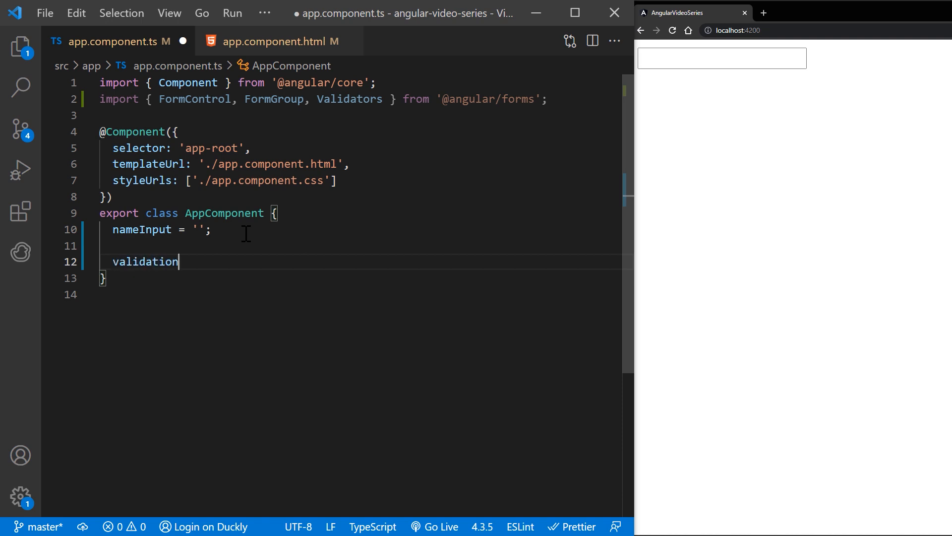
pyautogui.write('Form')
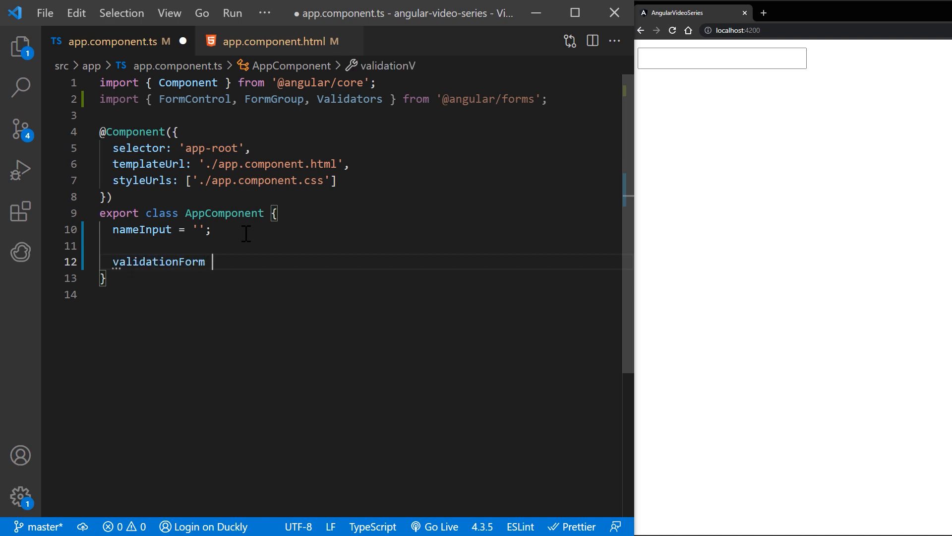
pyautogui.write('FormGroup({')
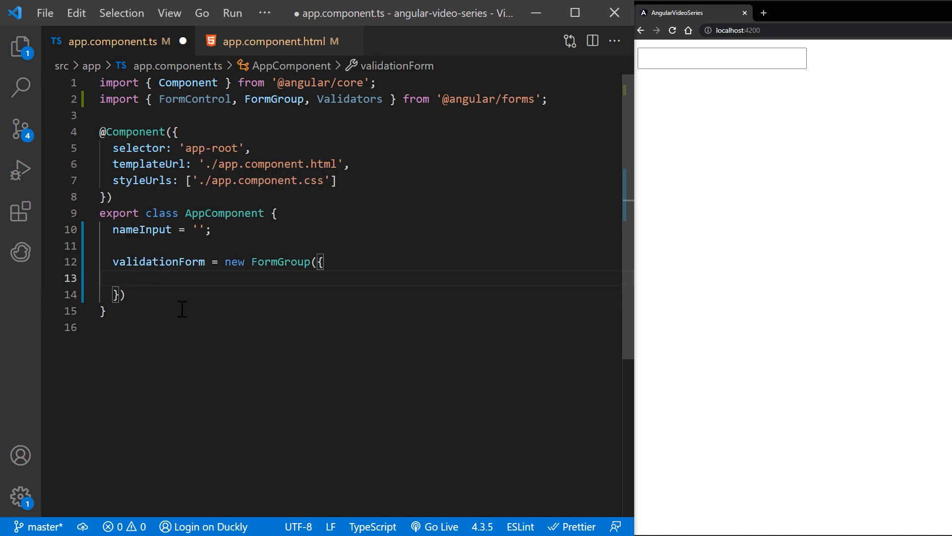
pyautogui.write('name:')
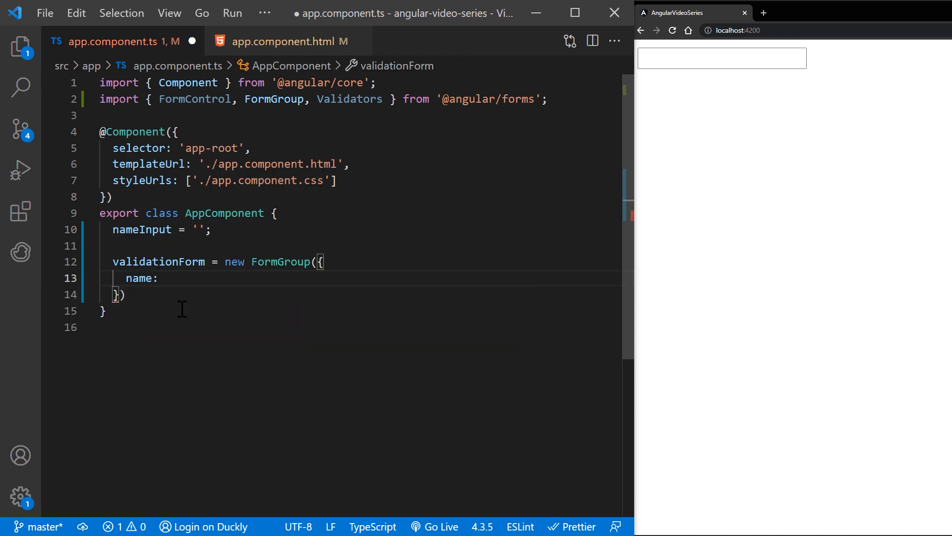
# Make name a new FormControl initialised from this.nameInput with an empty validators array.
pyautogui.write('new FormContr')
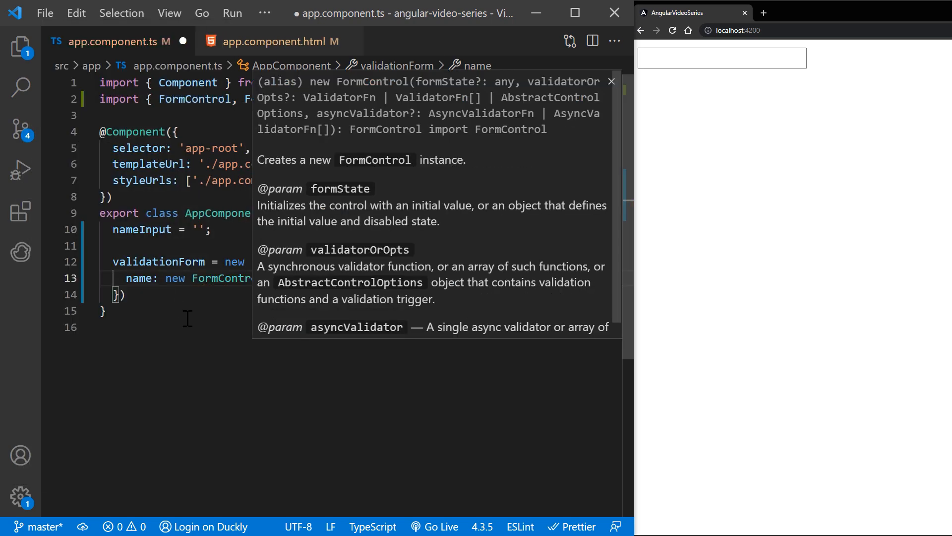
pyautogui.moveTo(289, 281)
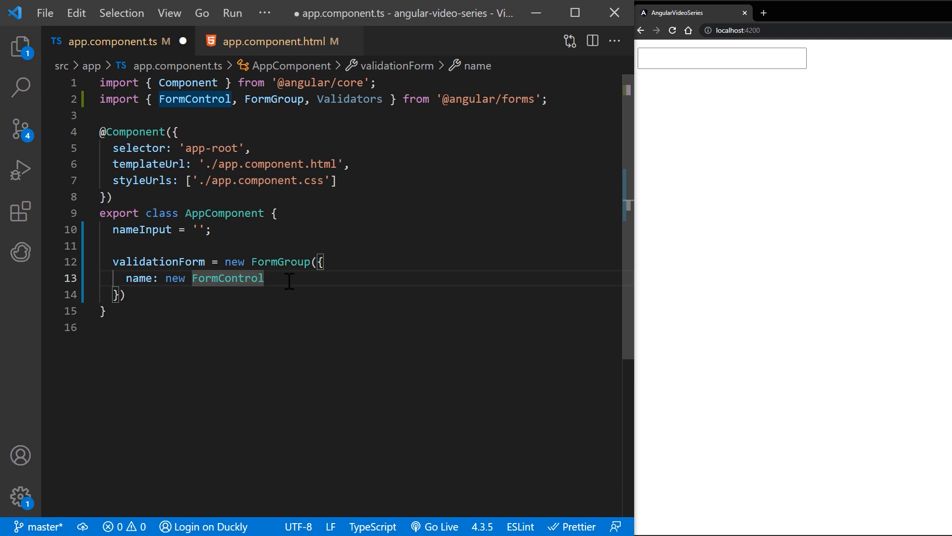
pyautogui.write('()')
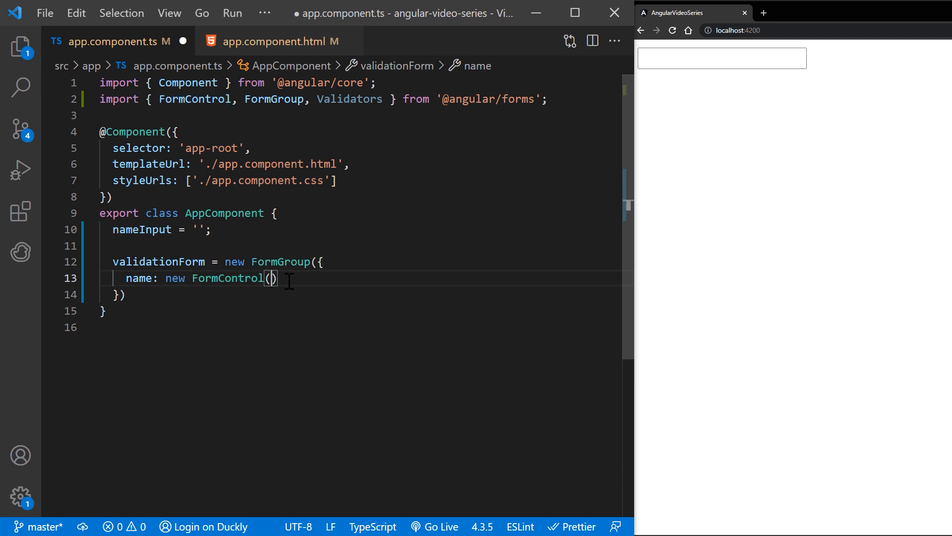
pyautogui.write('thi')
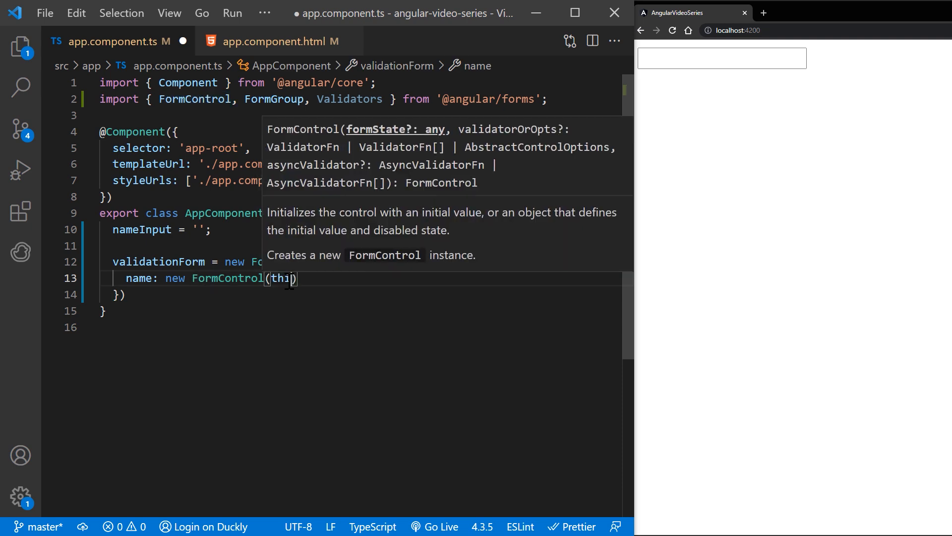
pyautogui.write('.nameInput, []')
pyautogui.write('V')
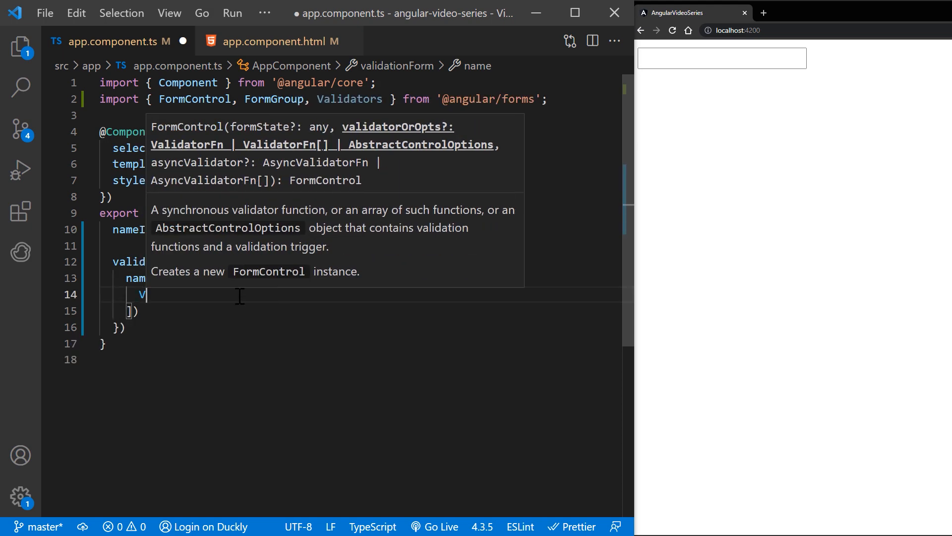
# Give the name control Validators.required and Validators.minLength(4).
pyautogui.write('alidators.re')
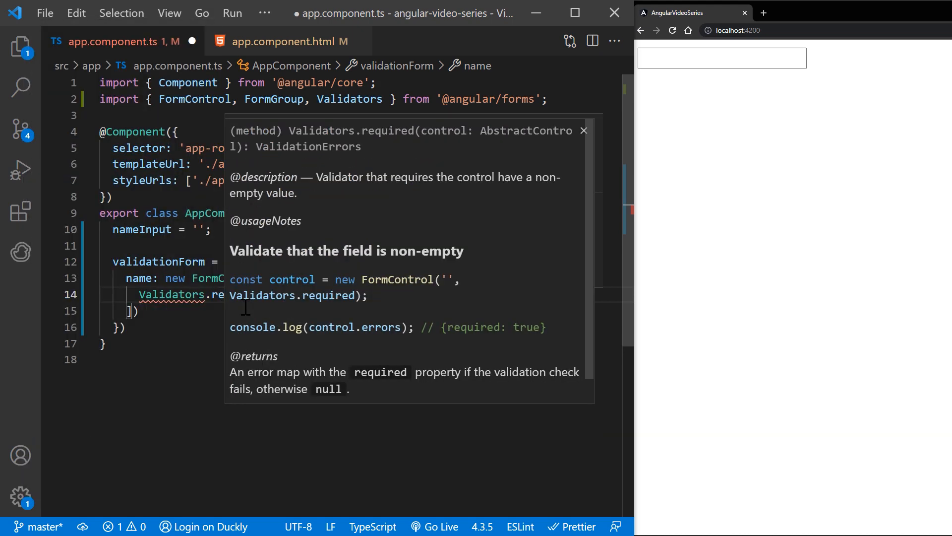
pyautogui.click(232, 295)
pyautogui.write('Validators')
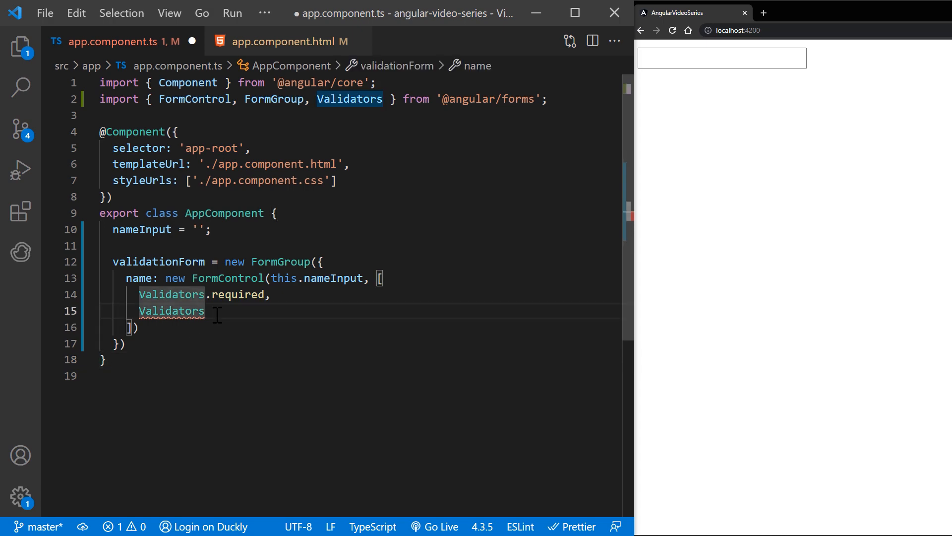
pyautogui.write('.minle')
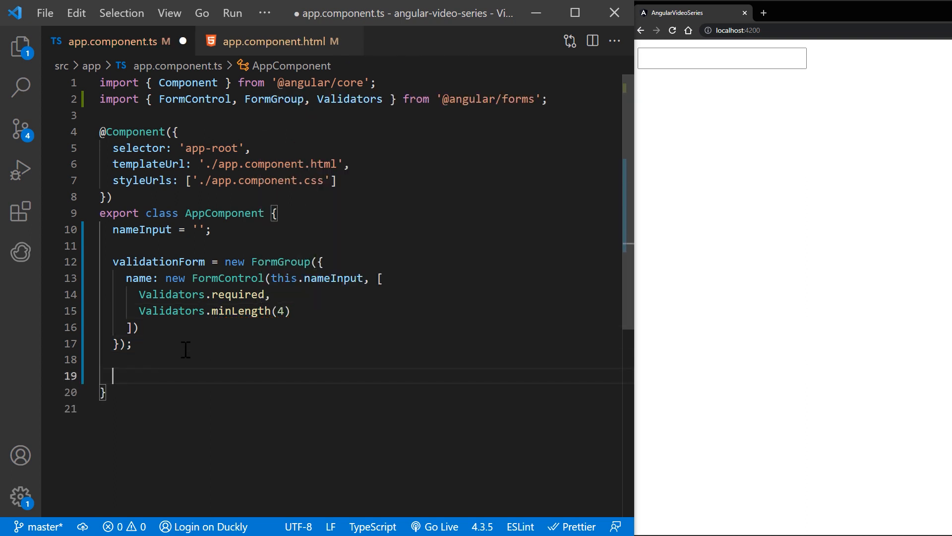
# Add a name getter returning this.validationForm.get('name') and save the component.
pyautogui.write('get')
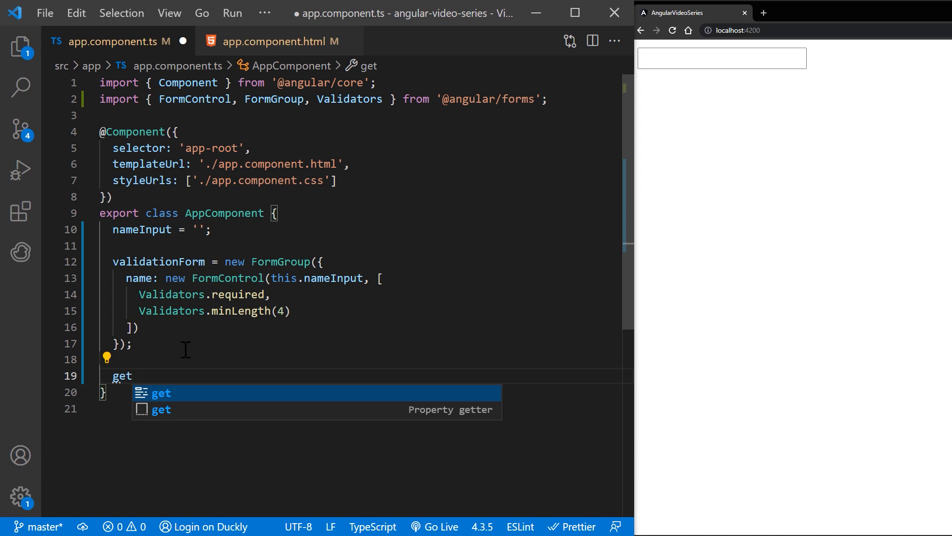
pyautogui.write('name')
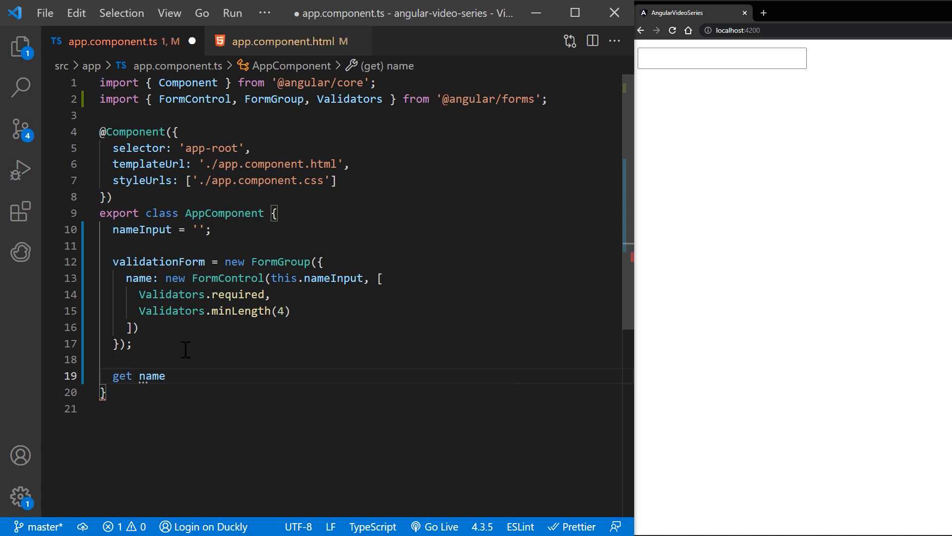
pyautogui.write('() {')
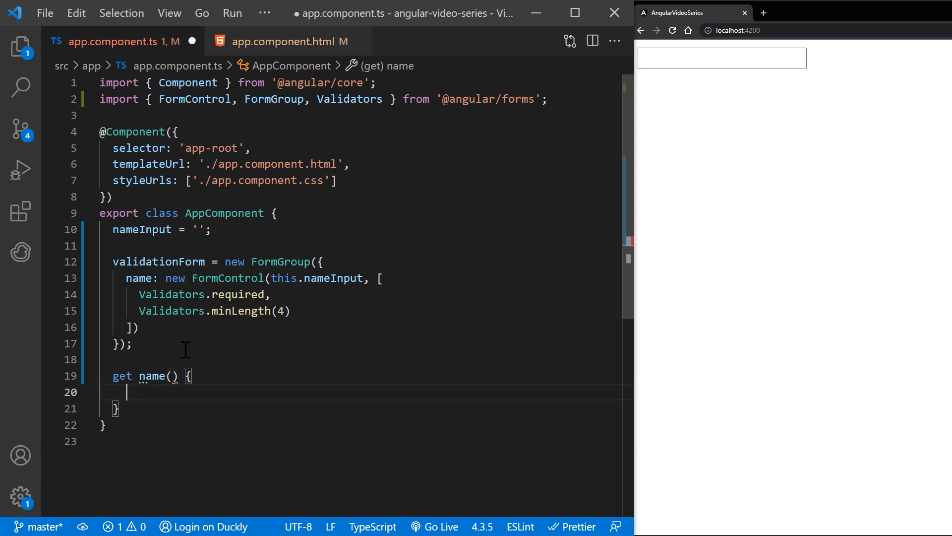
pyautogui.write('return this.validationForm')
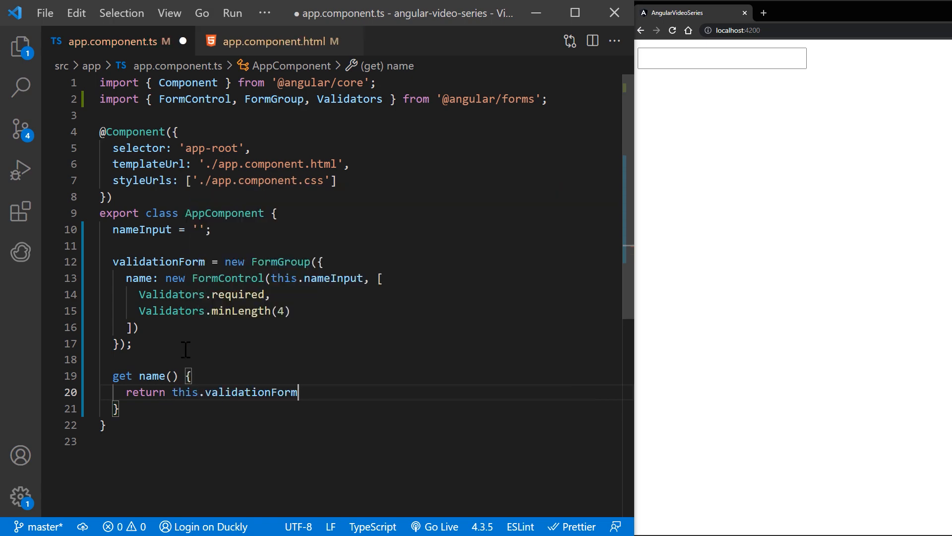
pyautogui.write(".get('name');")
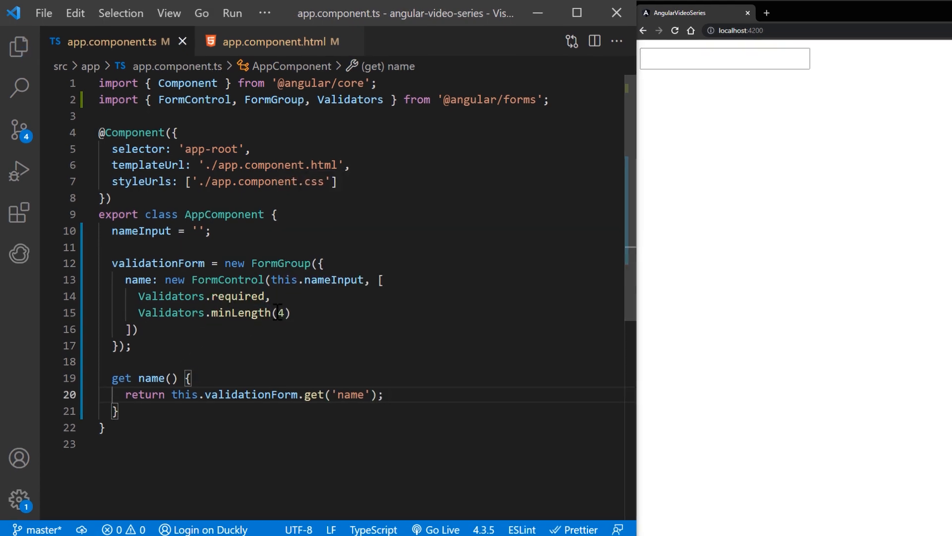
pyautogui.click(288, 42)
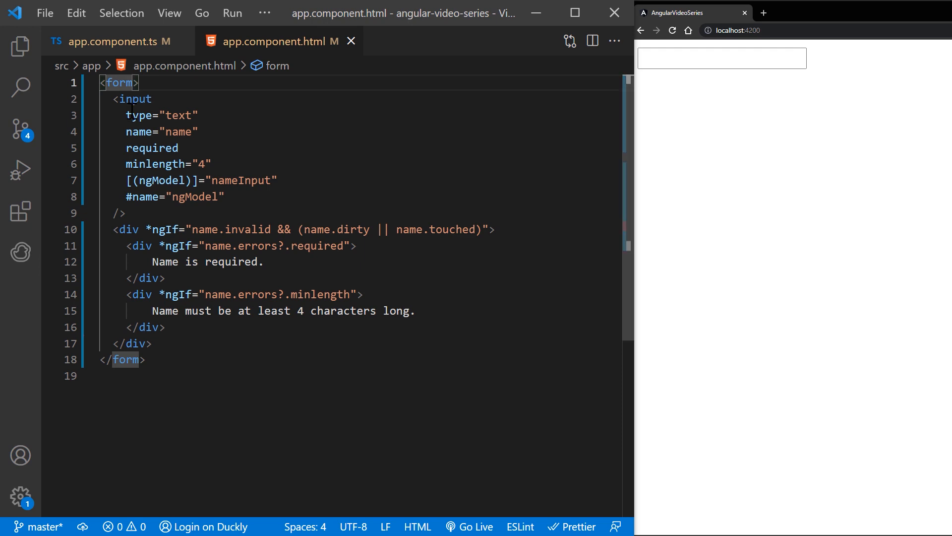
# Bind the form with [formGroup]="validationForm" and replace the ngModel lines with formControlName="name".
pyautogui.write('[formGroup]')
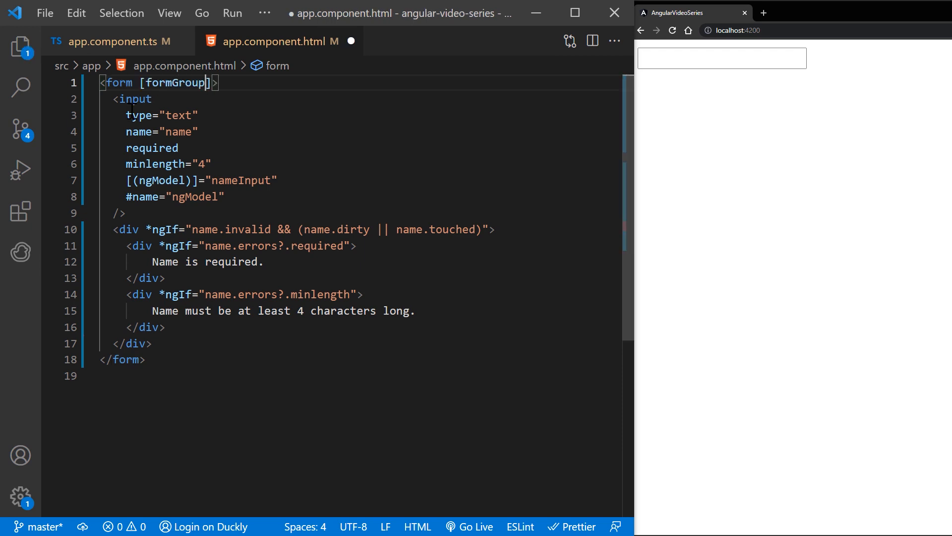
pyautogui.write('="validationForm')
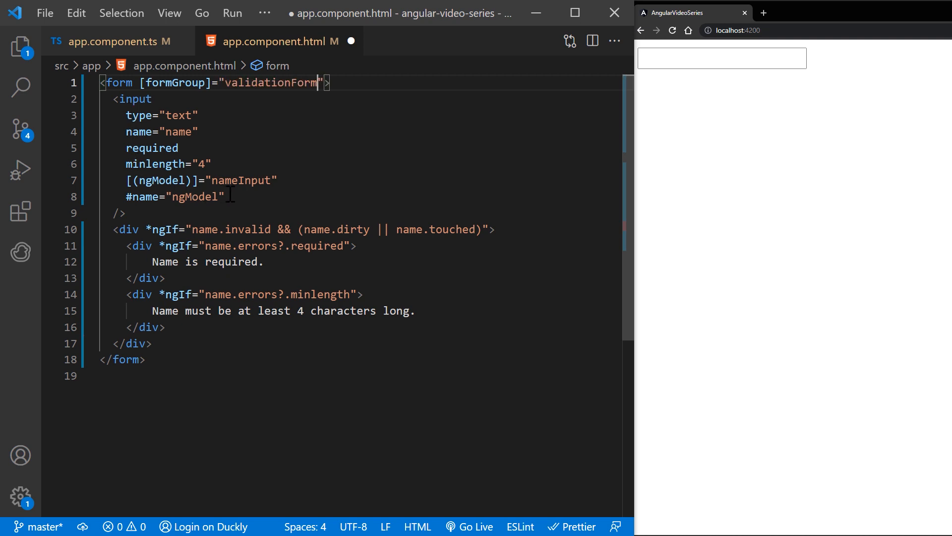
pyautogui.moveTo(126, 180); pyautogui.dragTo(224, 197)
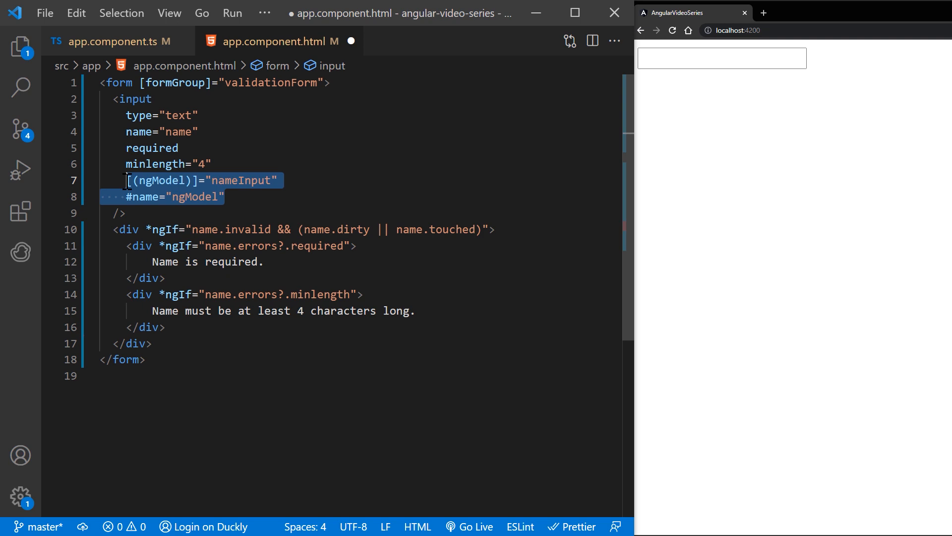
pyautogui.write('formControl')
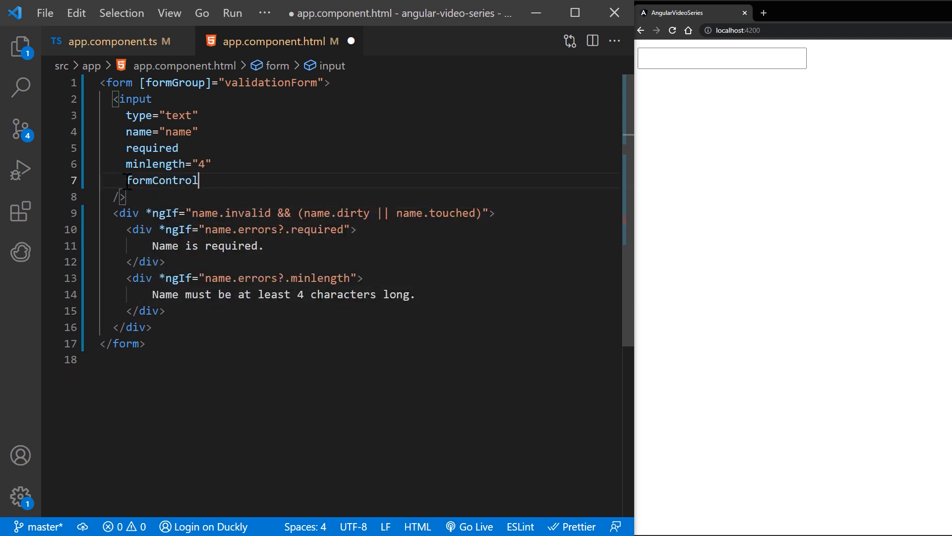
pyautogui.write('Name="name"')
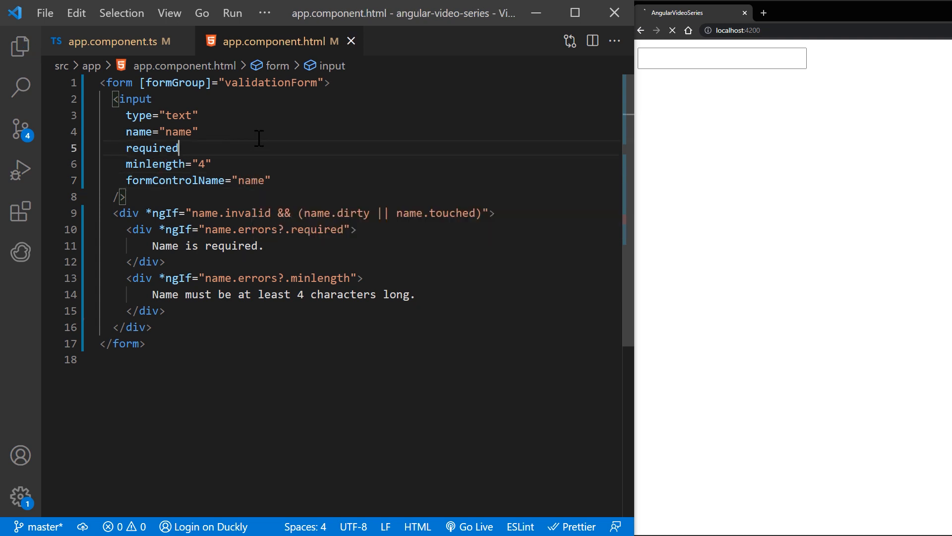
pyautogui.write('b')
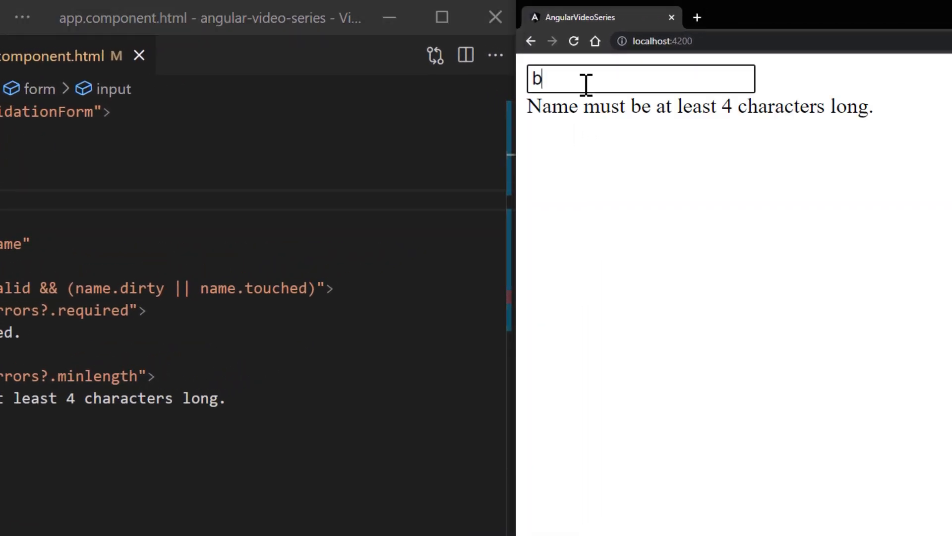
# Type letters then clear the browser field to see the minlength and 'Name is required.' messages.
pyautogui.write('ob')
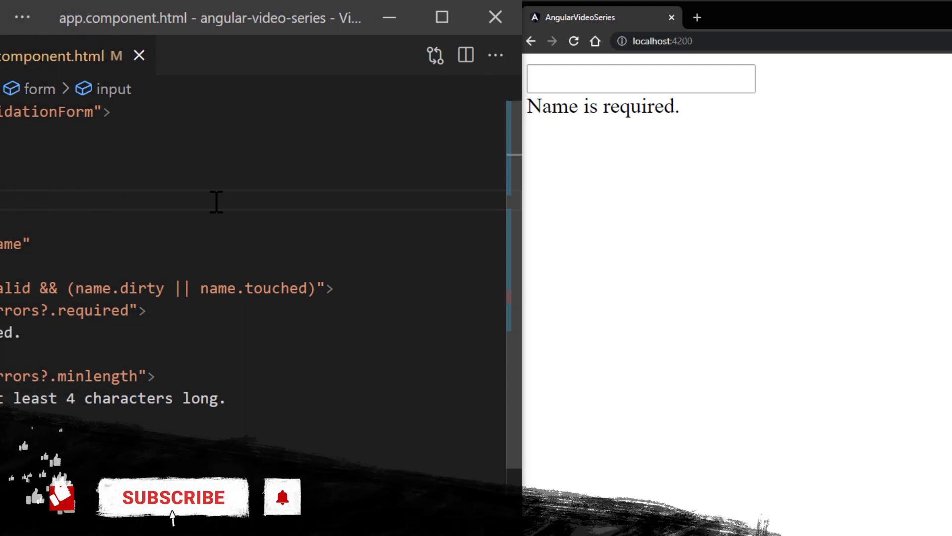
pyautogui.click(172, 498)
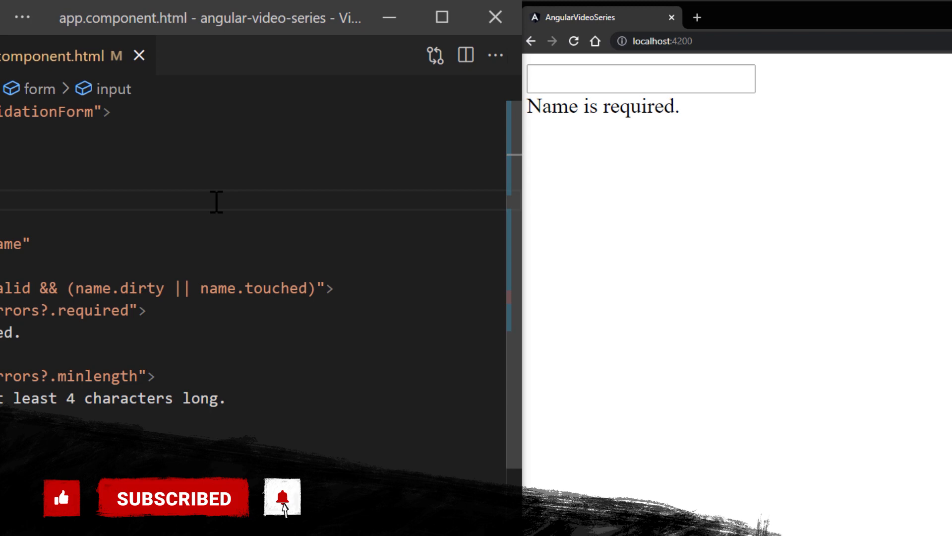